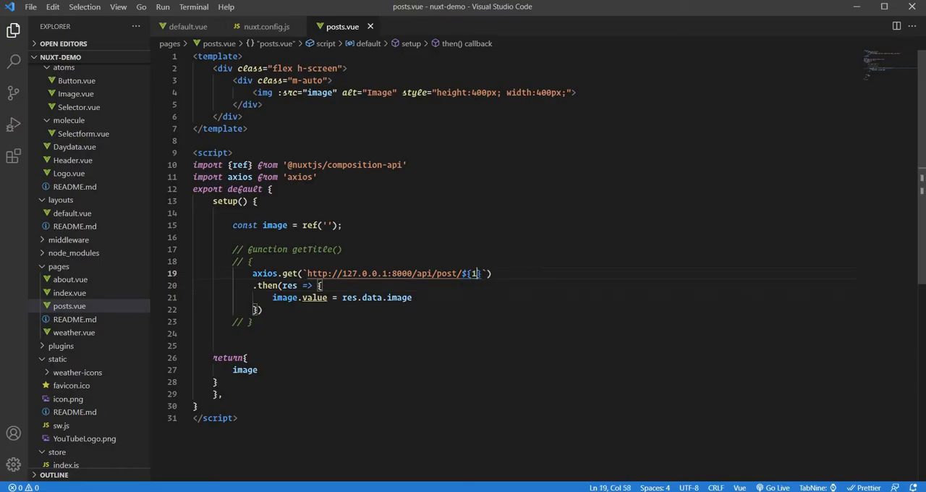
Change the axios URL to fetch post 2 and view the resulting blue image in Chrome.
text(2)
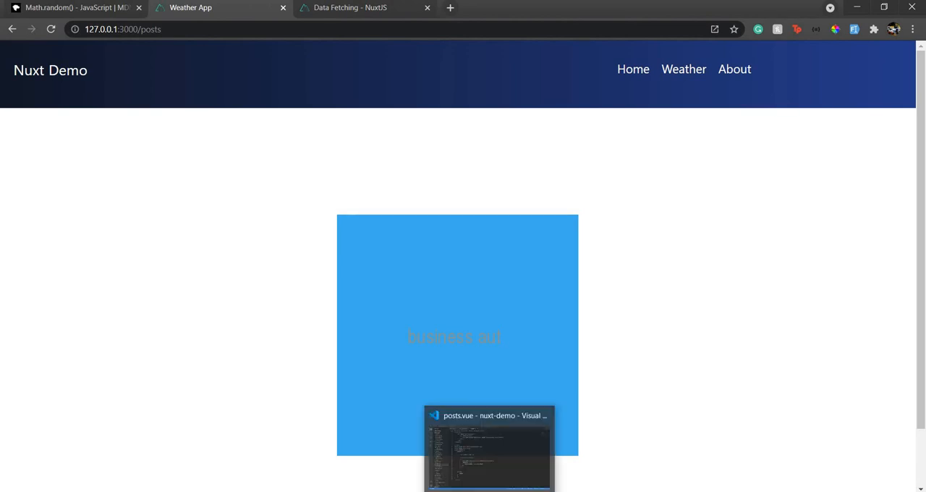
click(489, 448)
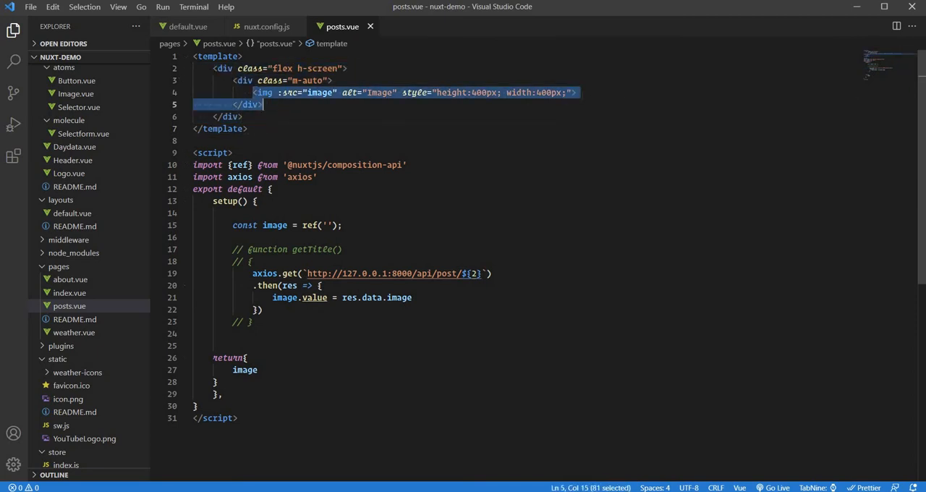
double_click(245, 371)
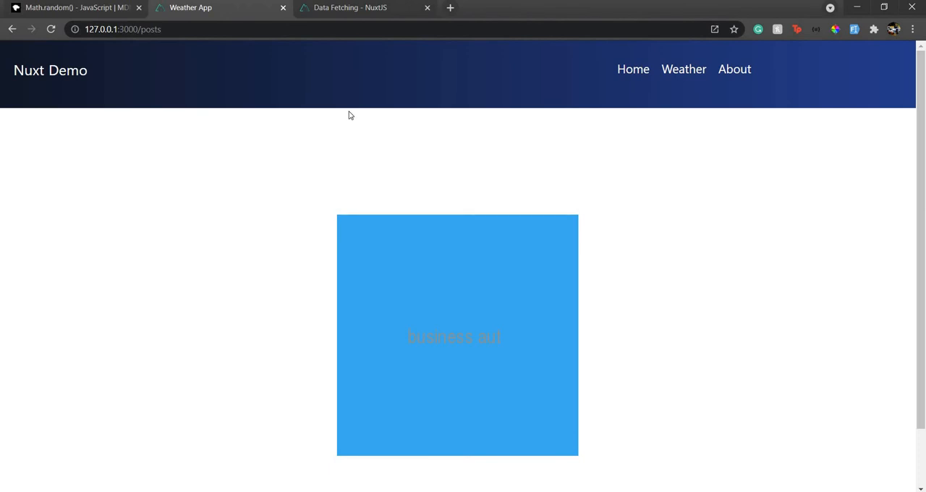
click(350, 7)
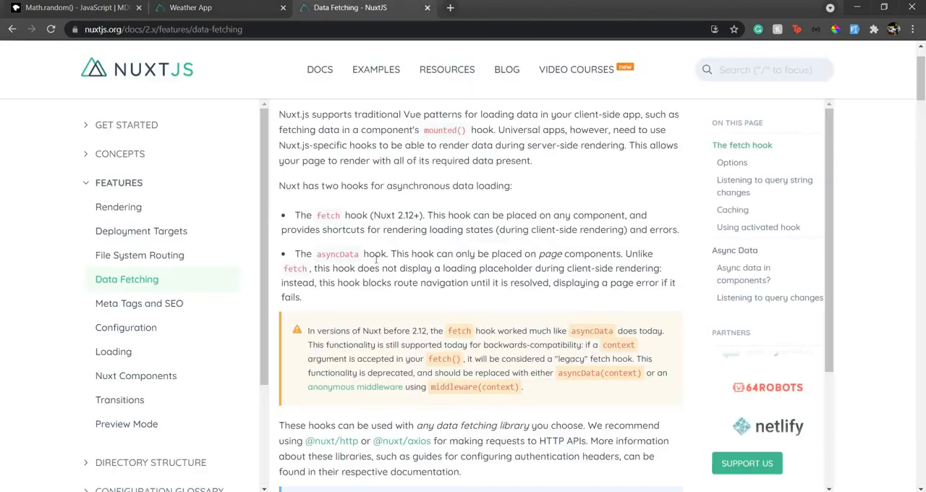
scroll(down, 3)
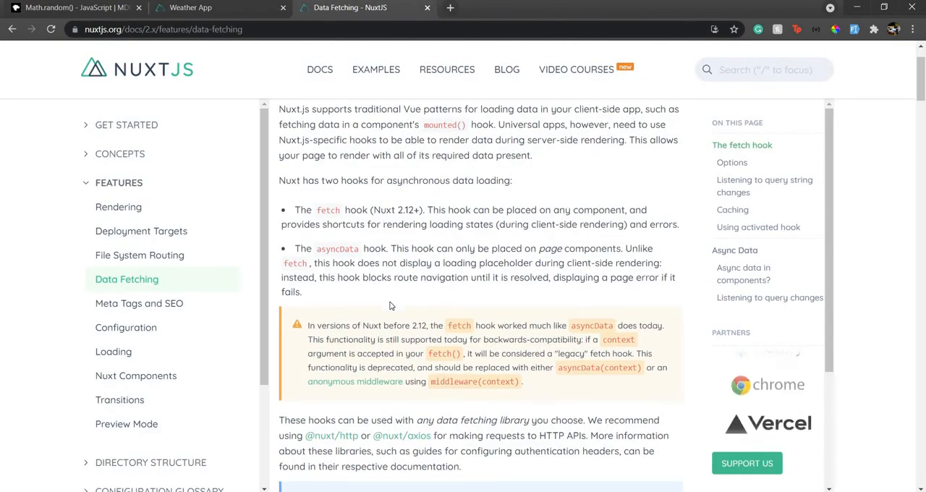
scroll(down, 3)
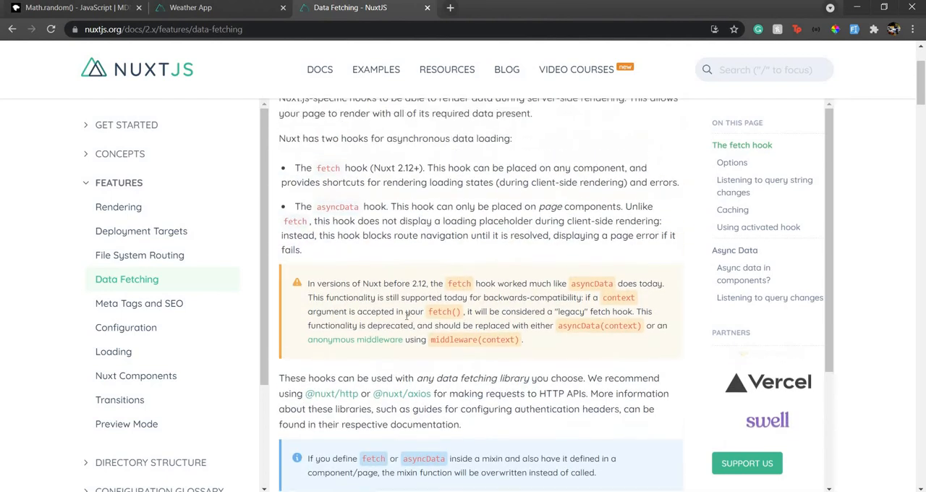
scroll(down, 3)
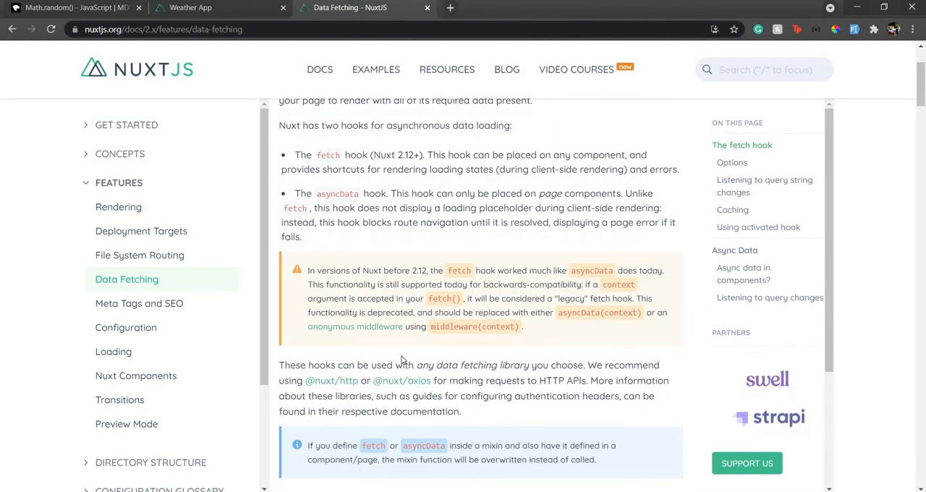
scroll(down, 3)
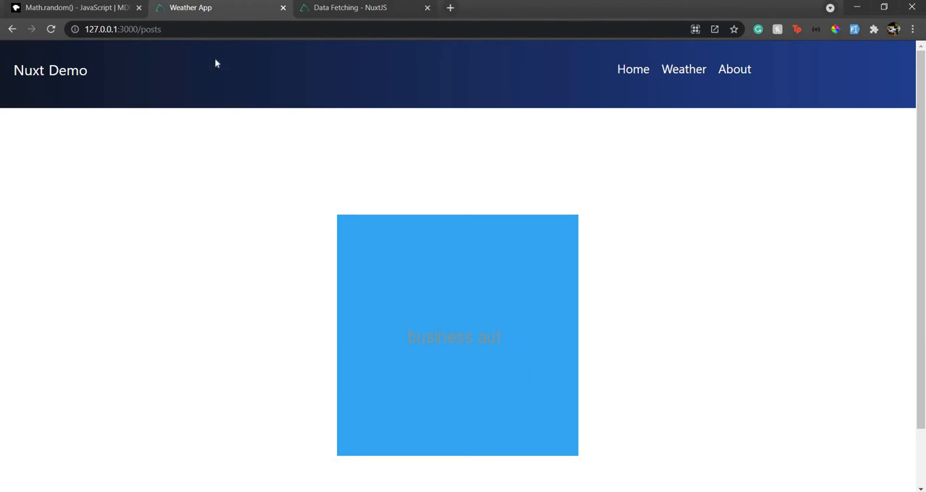
mouse_move(445, 318)
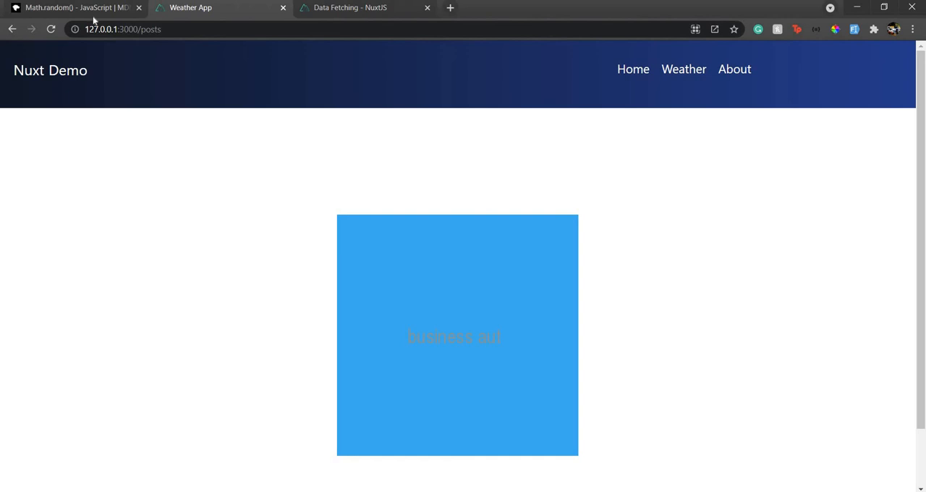
Copy the getRandomInt example from the MDN Math.random page for pasting into setup().
click(73, 7)
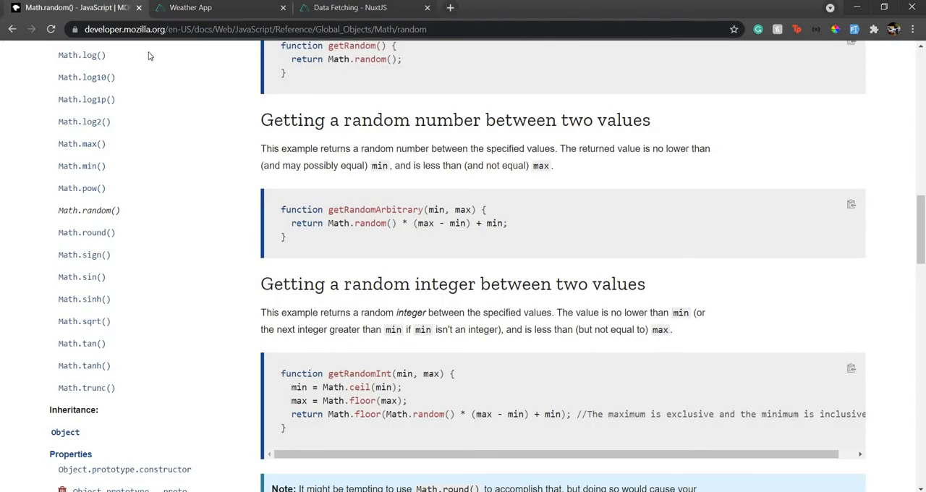
mouse_move(303, 440)
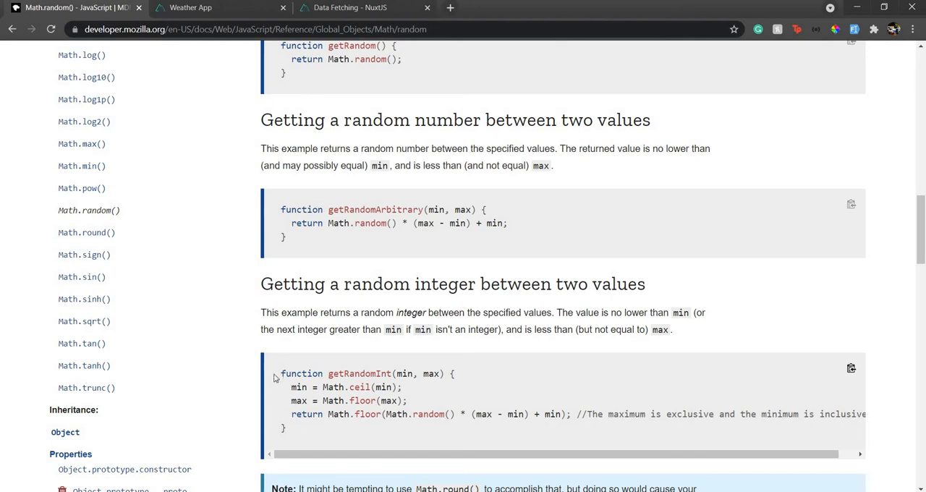
drag(281, 374, 287, 428)
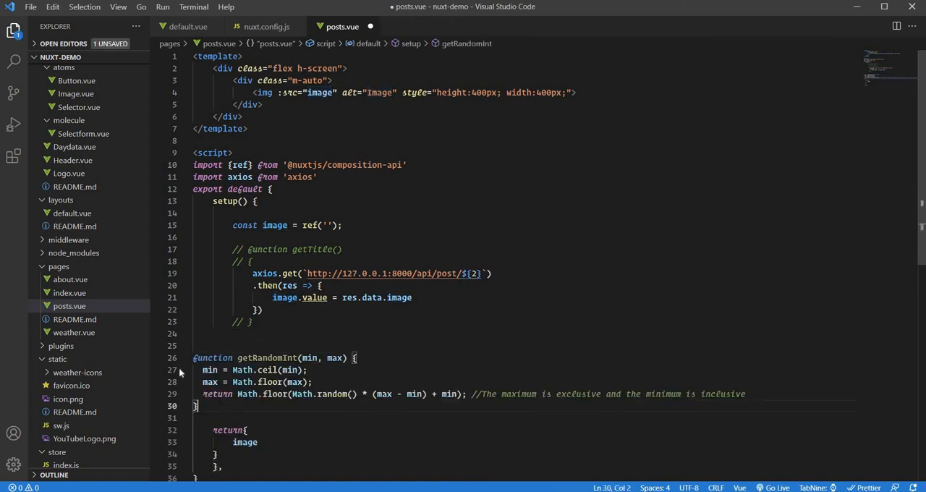
Indent getRandomInt, uncomment the fetch function and rename getTitle to getImage.
drag(202, 371, 203, 405)
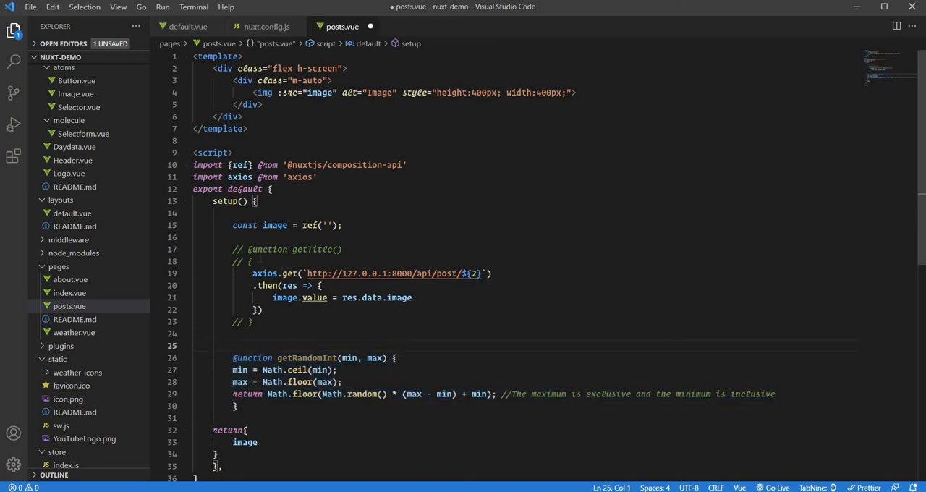
drag(233, 249, 252, 260)
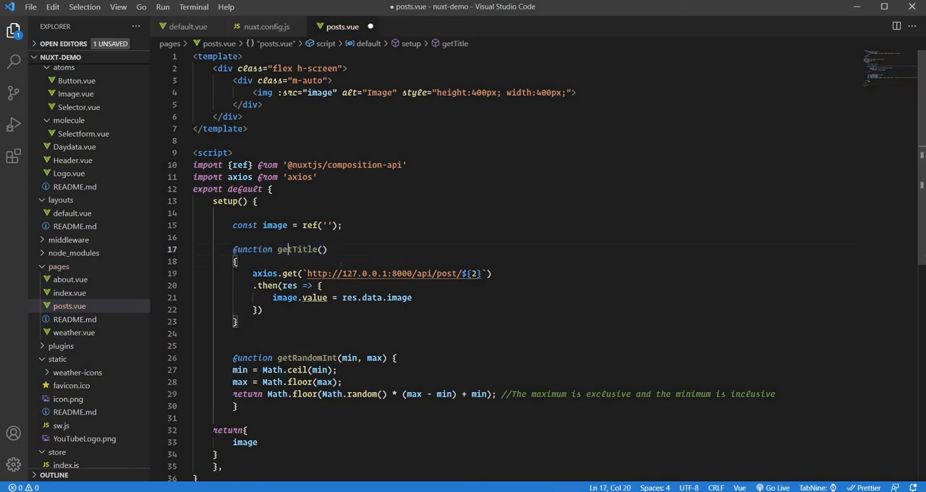
double_click(297, 249)
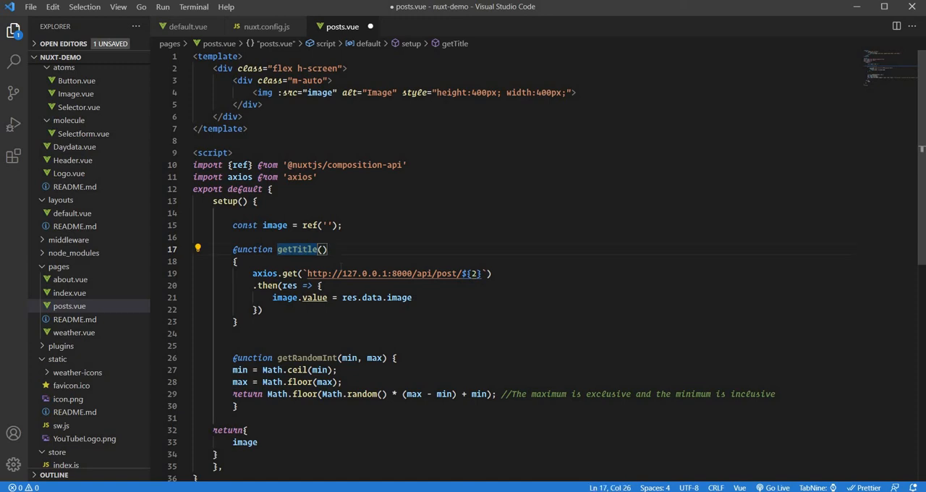
text(getImage)
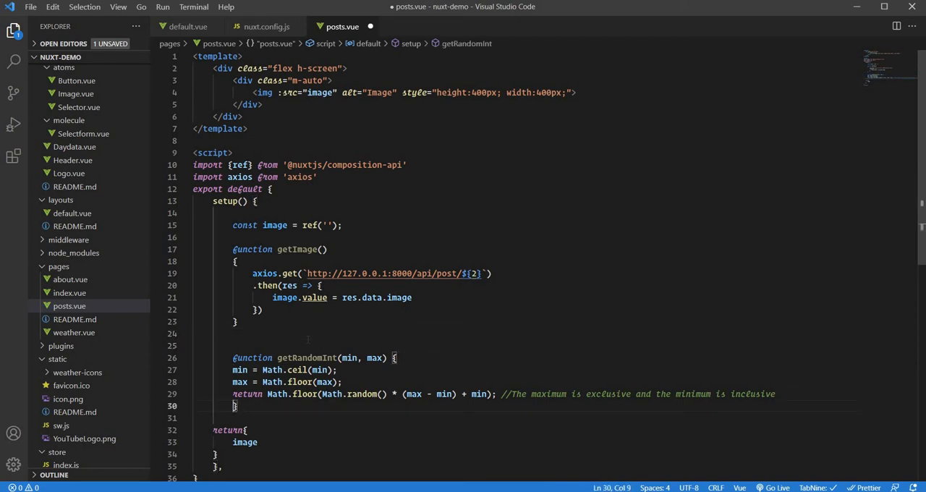
Log getRandomInt(1,10000) in setup() and check the output in Chrome's DevTools console.
text(conso)
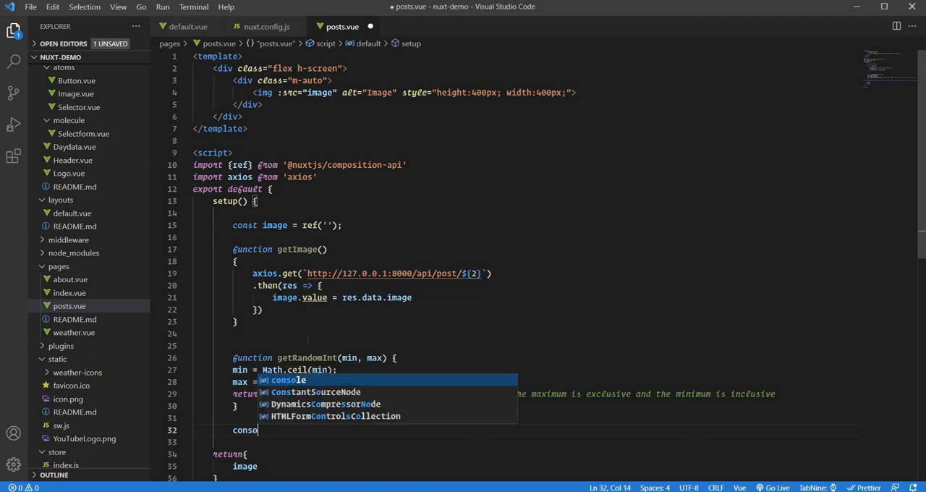
text(le.)
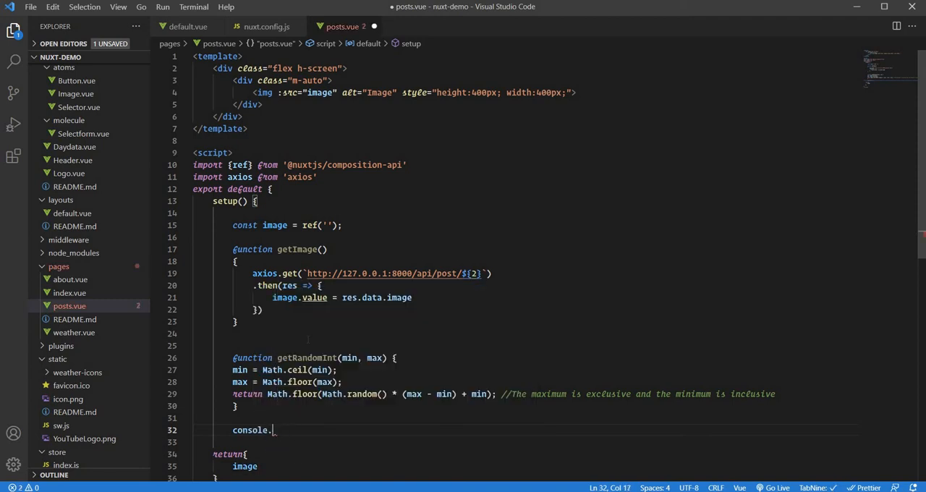
text(log(g)
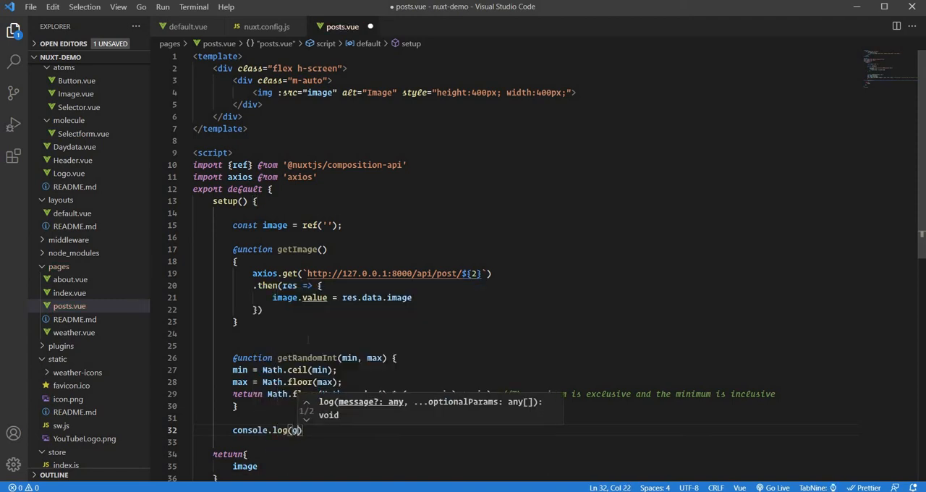
text(etRandomInt)
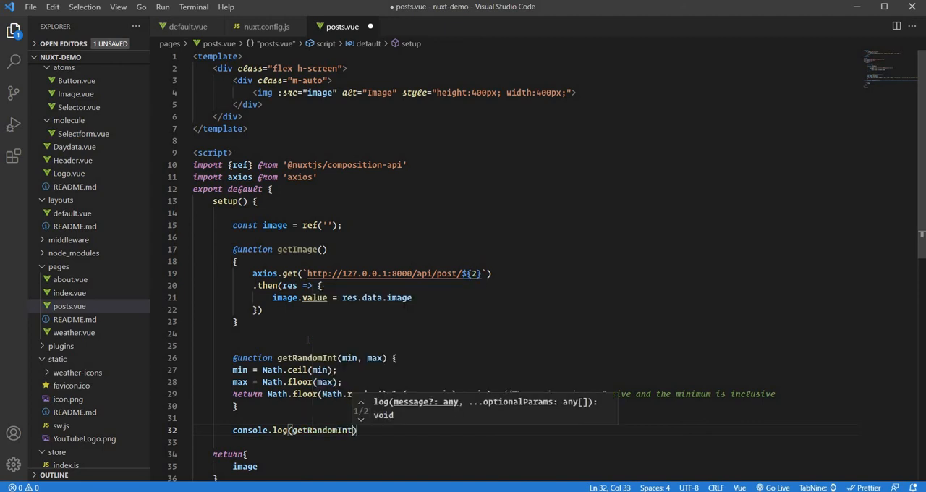
text(1,1)
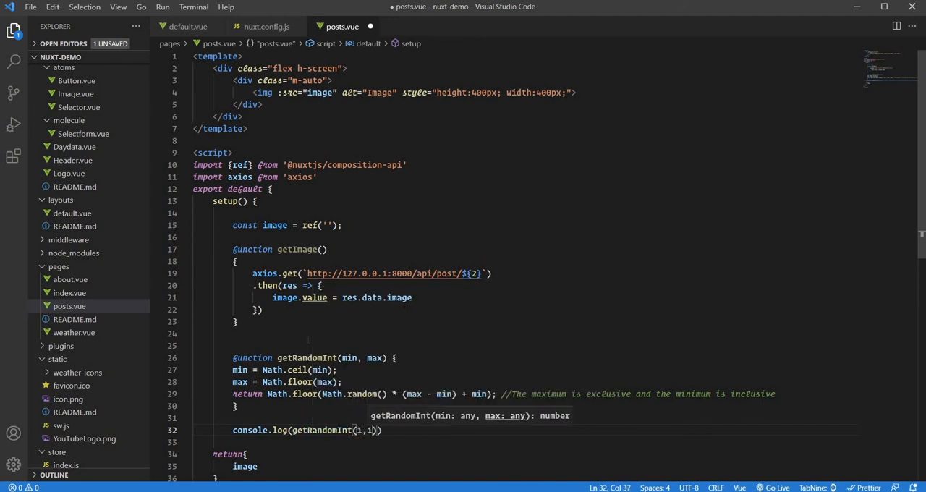
text(0000)
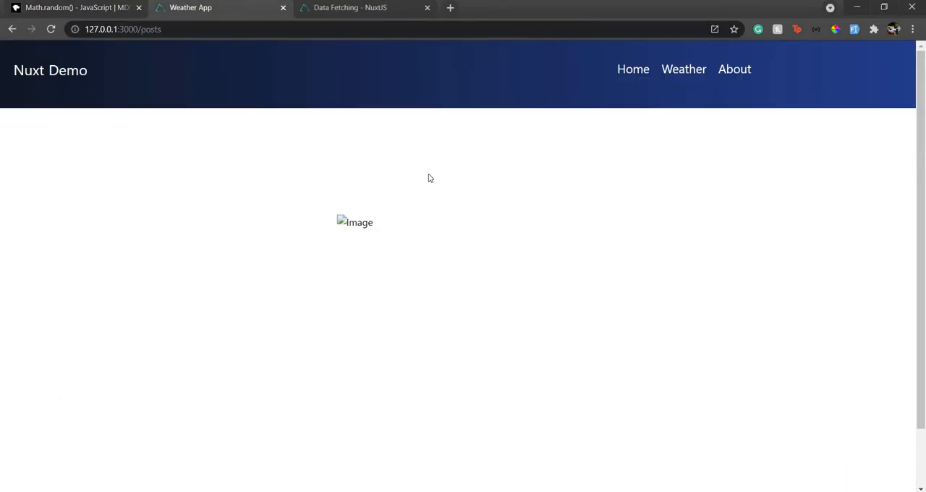
key(F12)
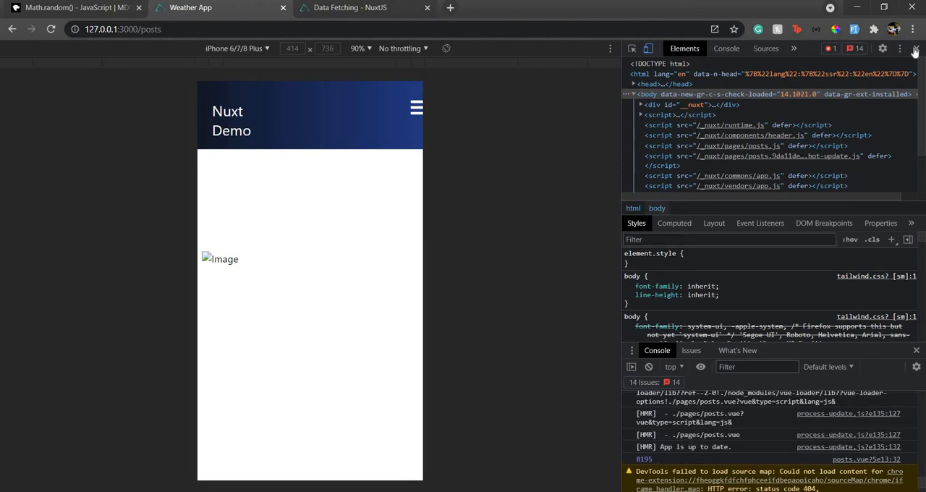
click(915, 49)
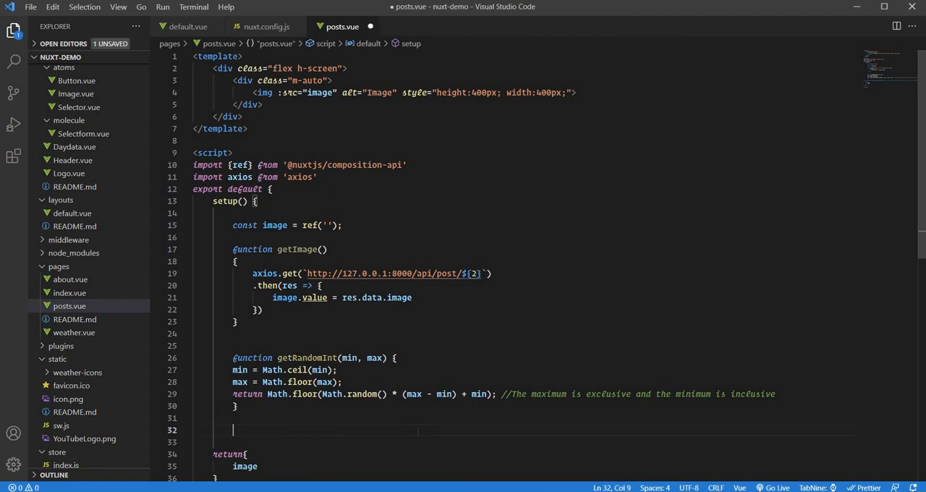
Add a setInterval call with an empty arrow callback and a 5000 ms delay below getRandomInt.
text(setInterval)
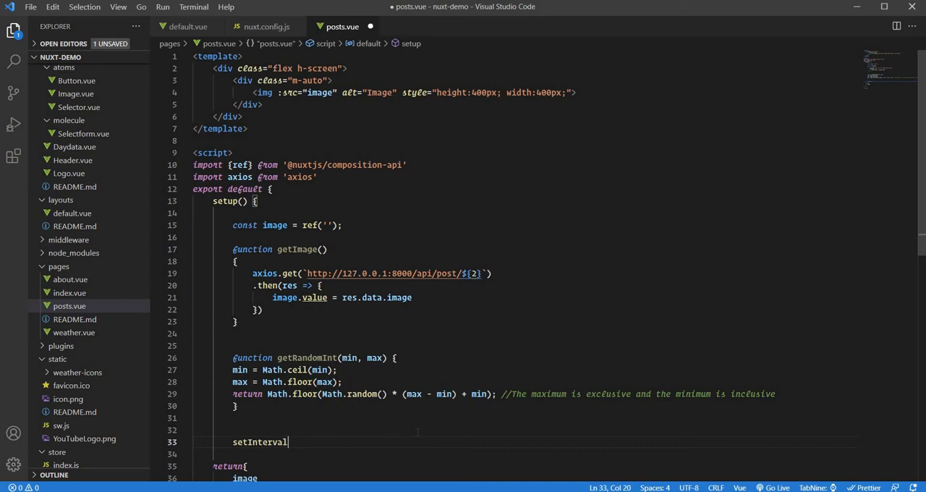
text(()
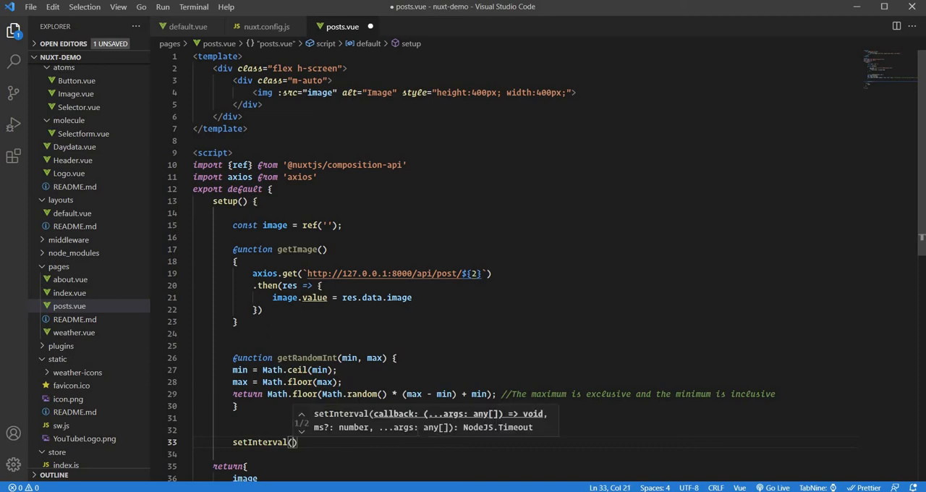
text(func)
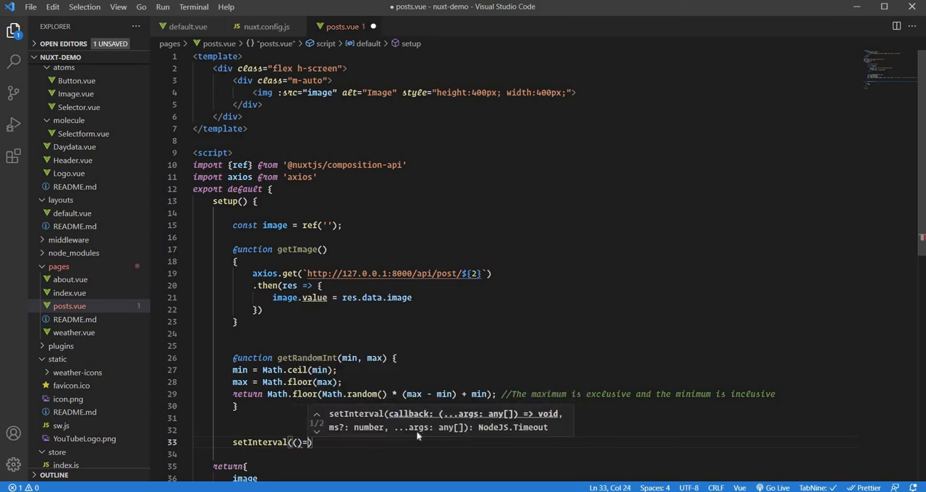
text({)
text(}, ))
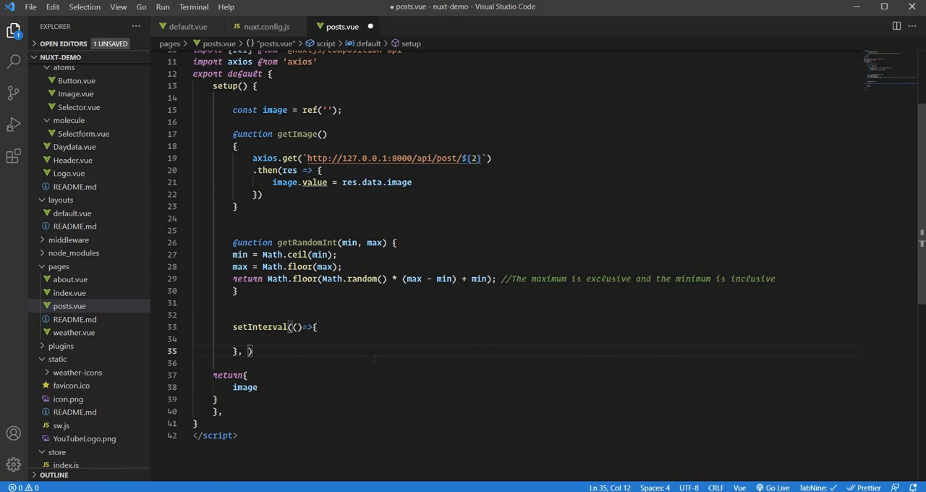
text(5000)
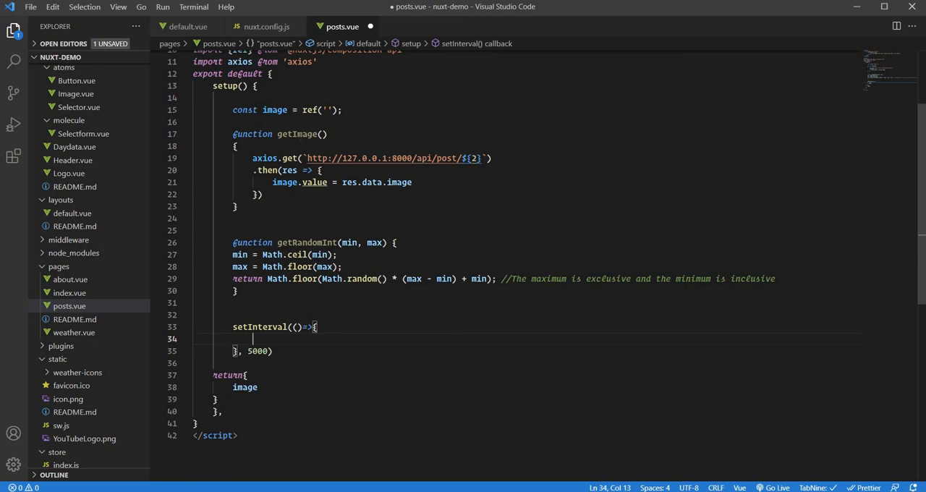
Call getImage() in the interval callback and give getImage an id parameter used as ${id} in the URL.
double_click(298, 133)
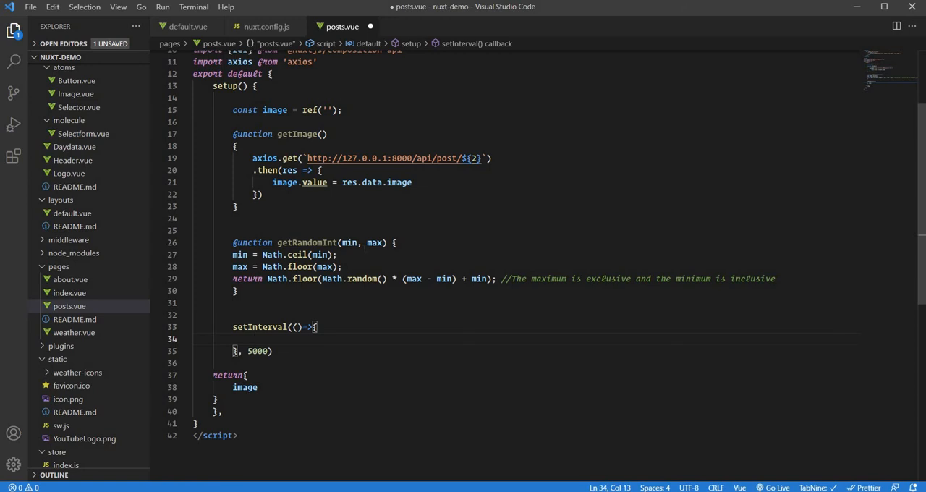
text(getImage()
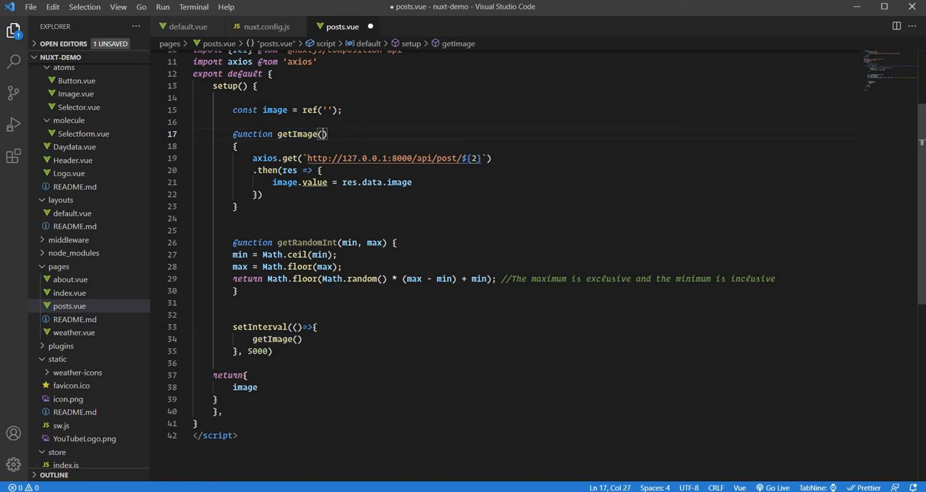
text(id)
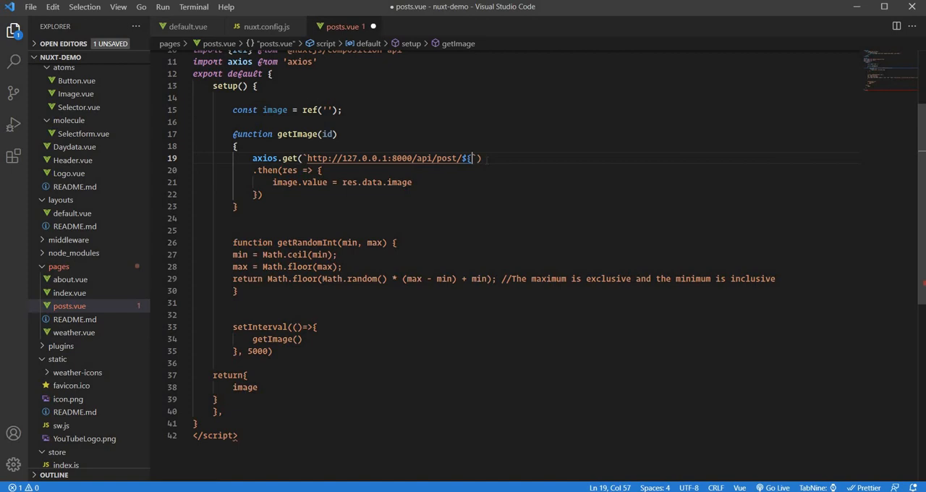
text(id})
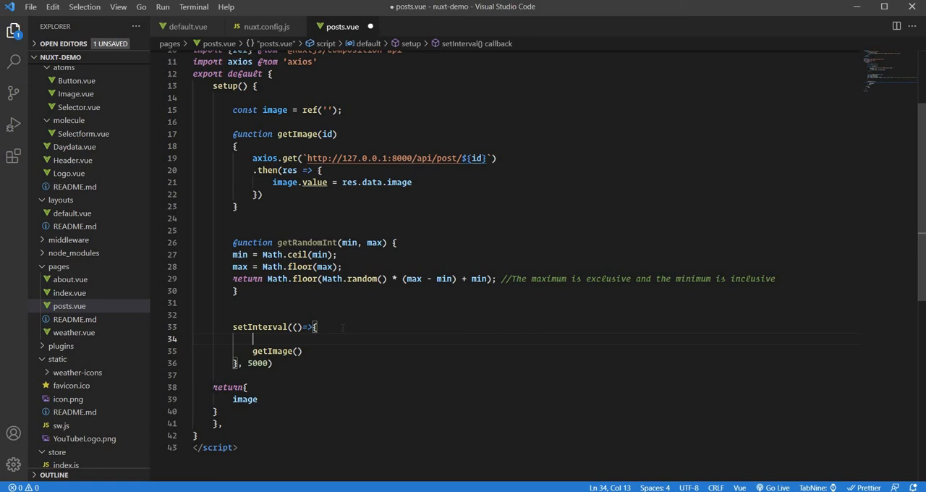
Assign var id = getRandomInt(1,10000) in the callback and pass id to getImage.
text(var id =)
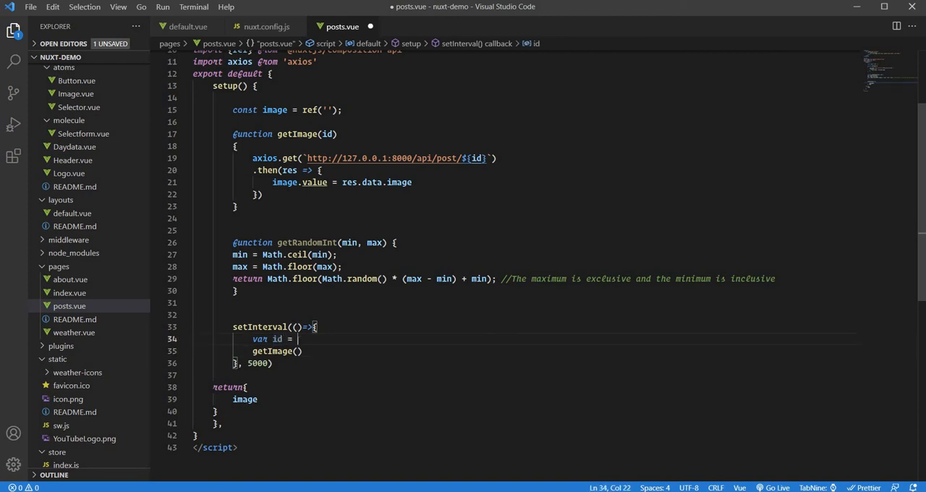
text(getRandomInt(1,)
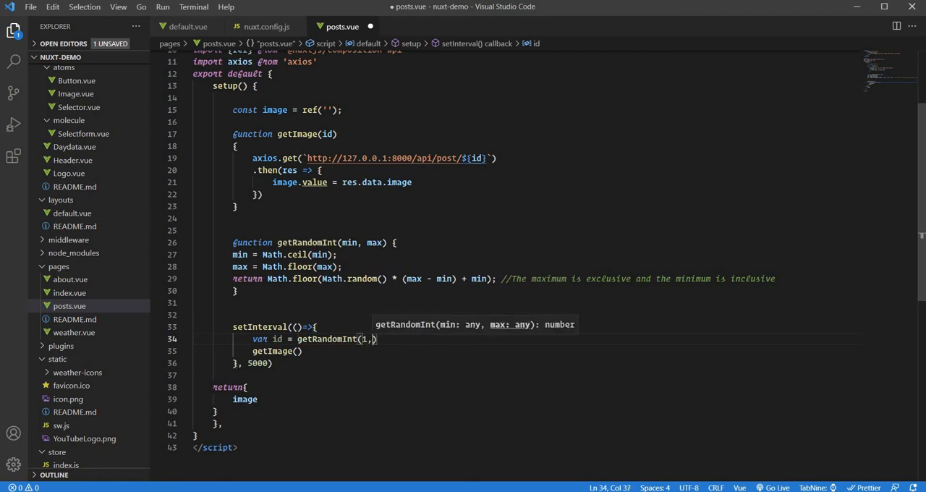
text(10000)
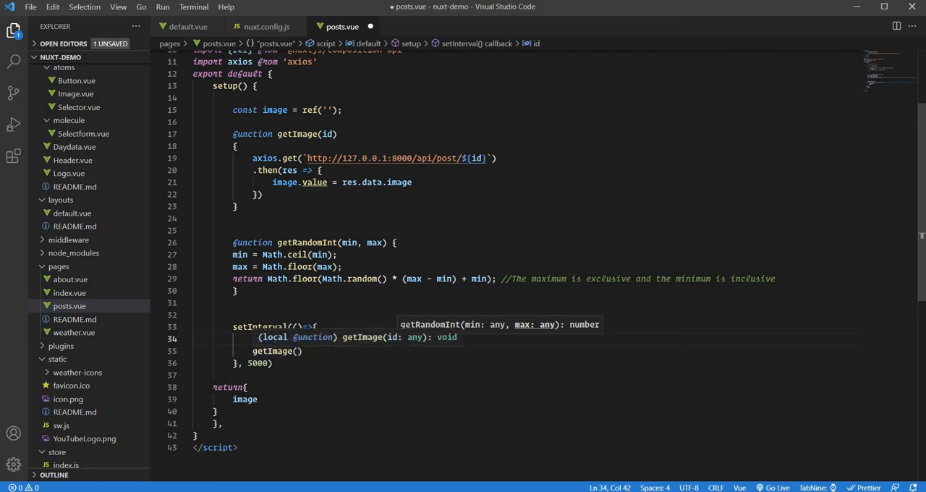
text(var id = getRandomInt(1,10000))
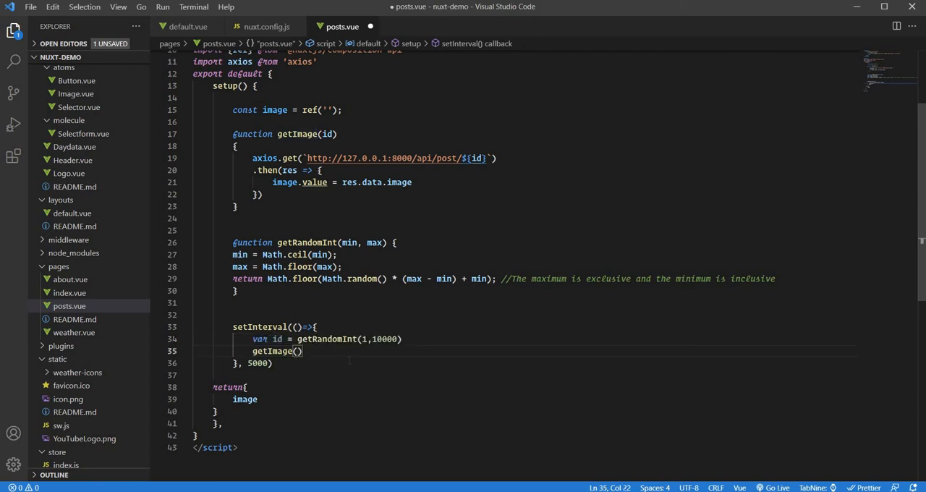
text(id)
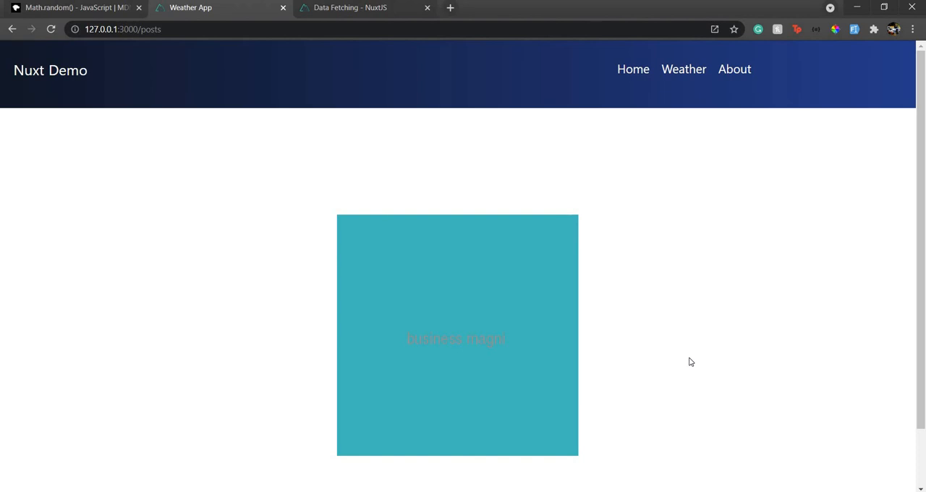
mouse_move(706, 356)
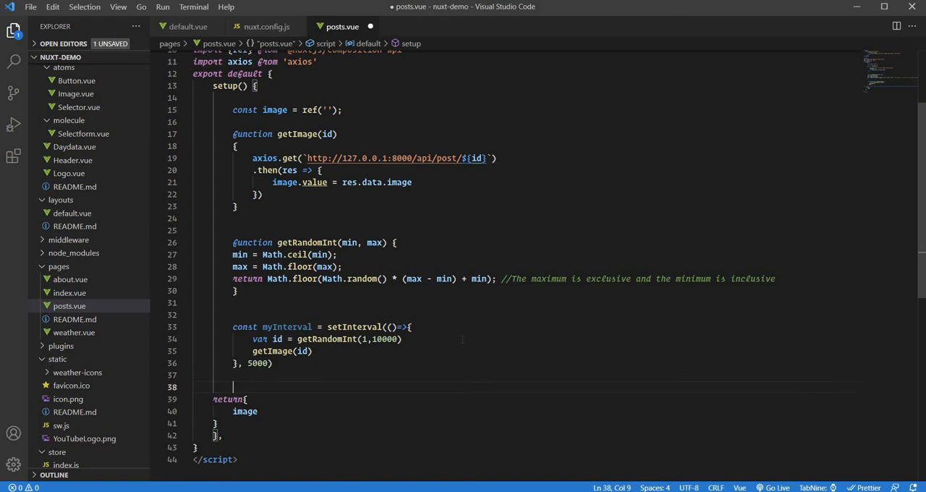
Add a 15000 ms setTimeout that clears myInterval and alerts 'Polling stopped'.
text(setTimeout(() => {)
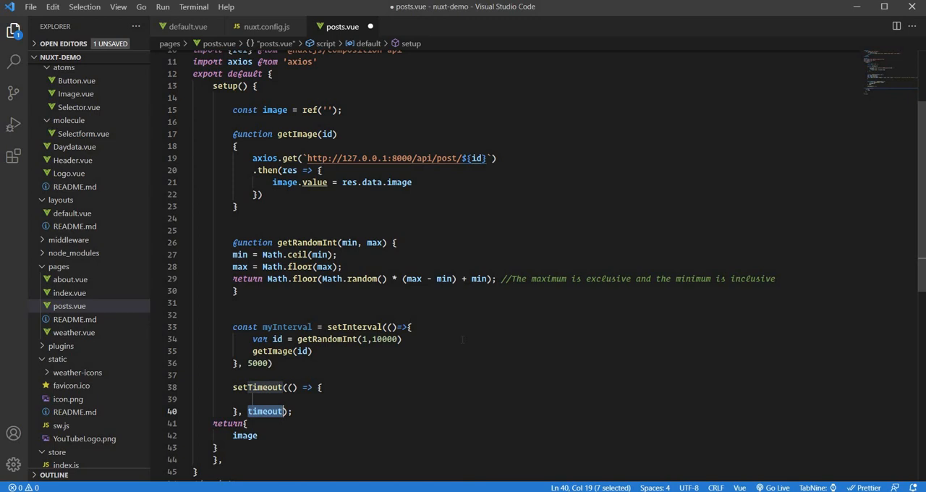
text(15000);)
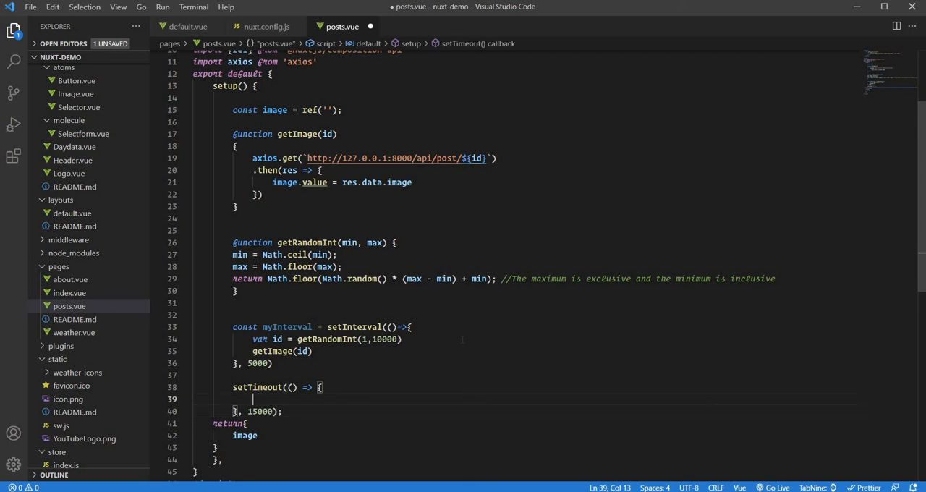
text(clearInterval)
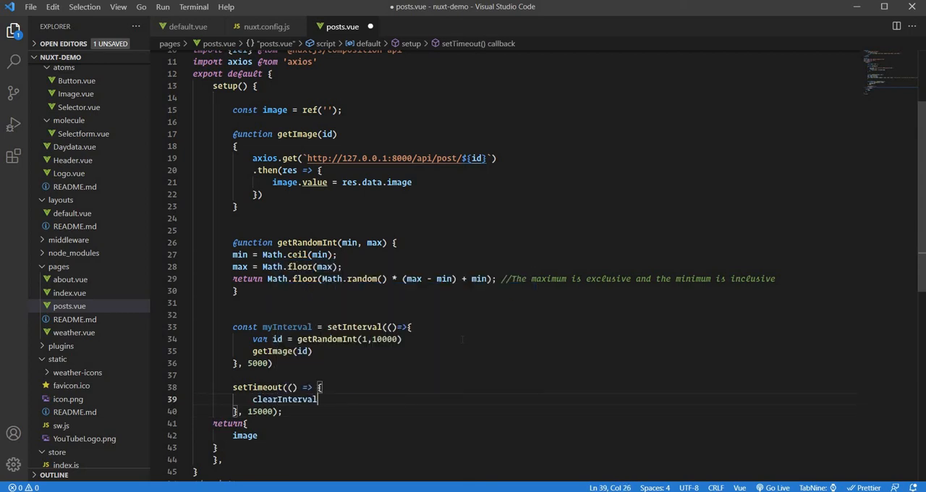
text(myInterval))
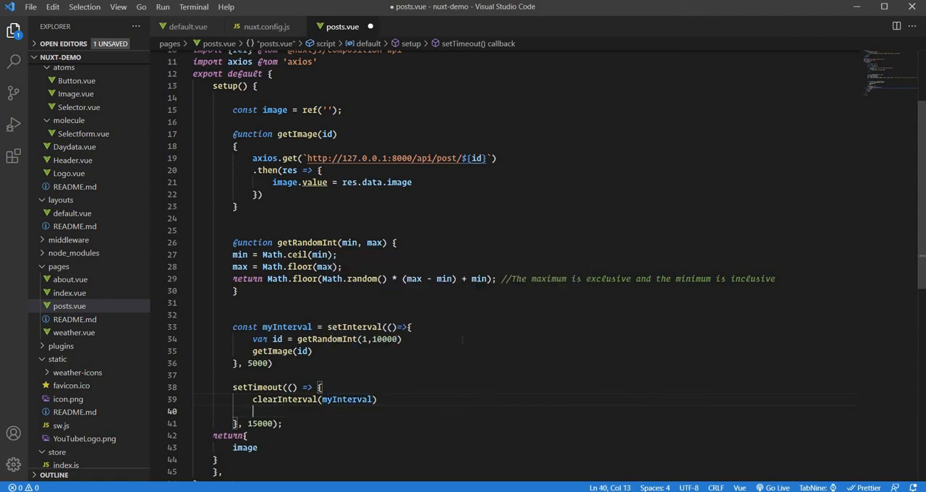
text(aleert)
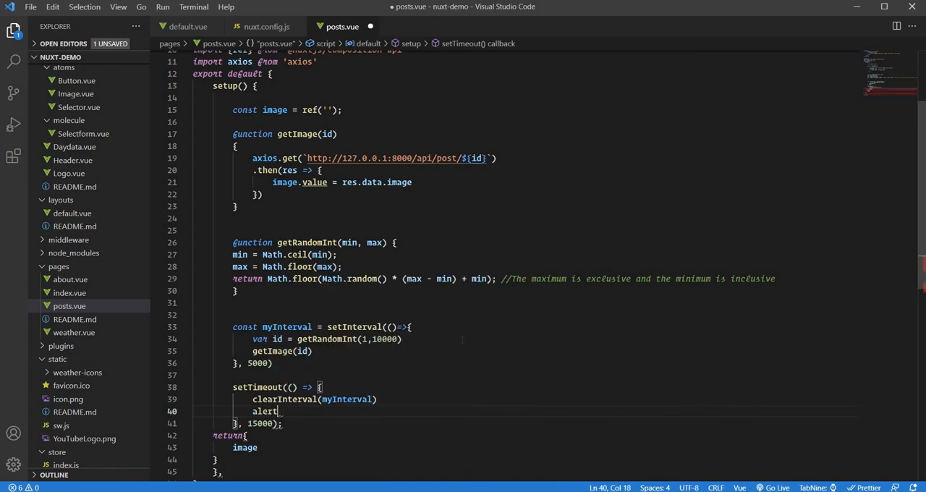
text(('Polling')
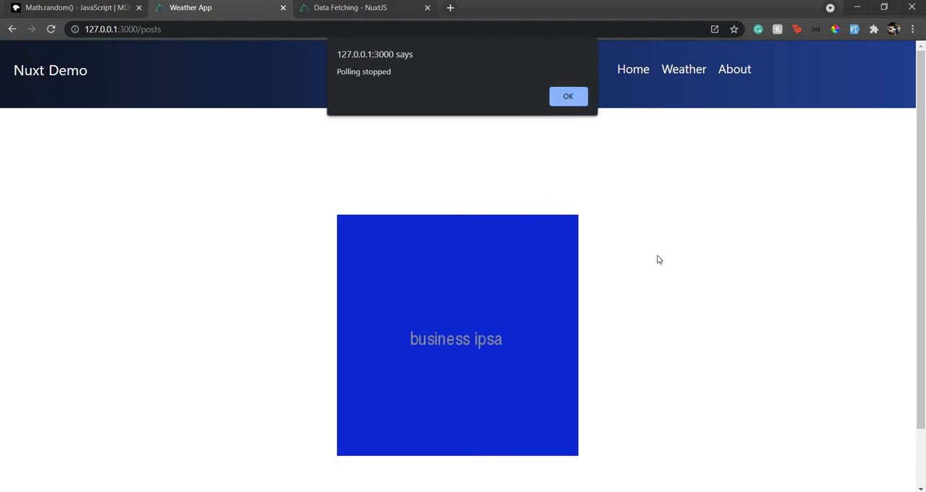
Dismiss the 'Polling stopped' alert on the Chrome posts page.
click(567, 96)
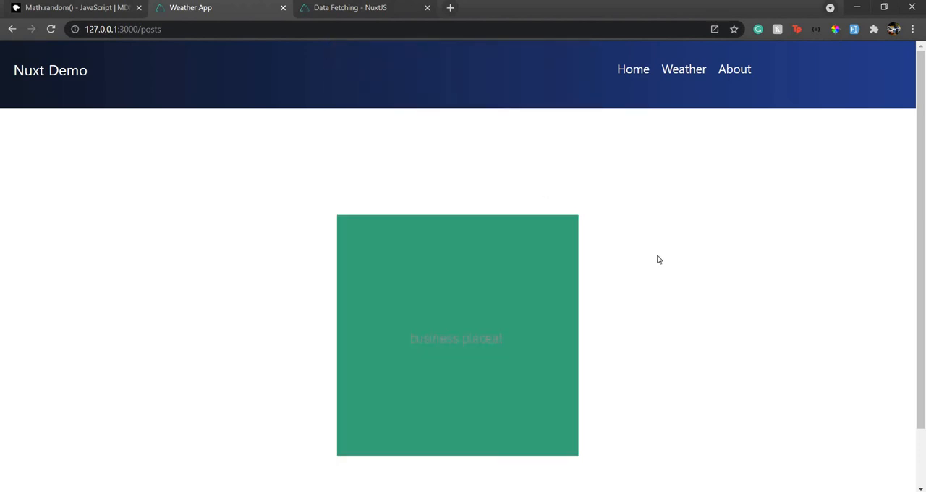